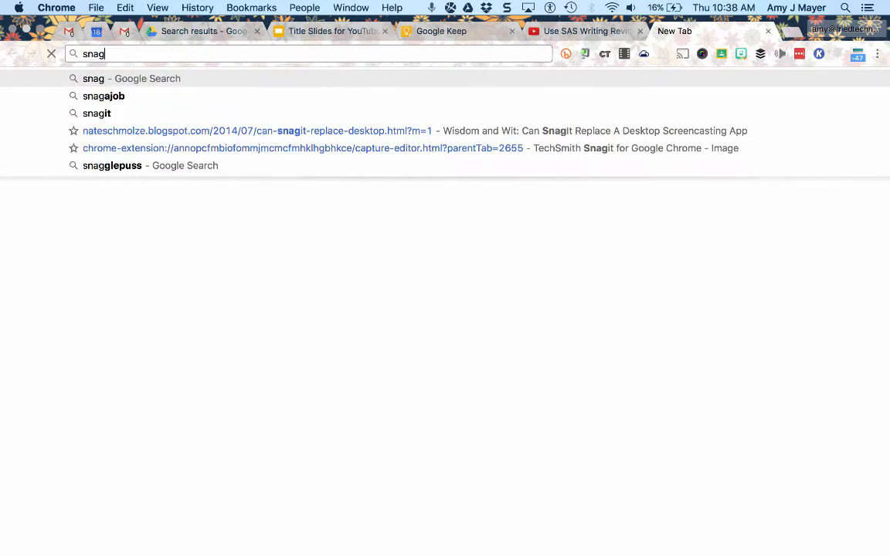
# Step: Search for Snagit from the address bar and browse the TechSmith free-trial page's features
pyautogui.click(96, 113)
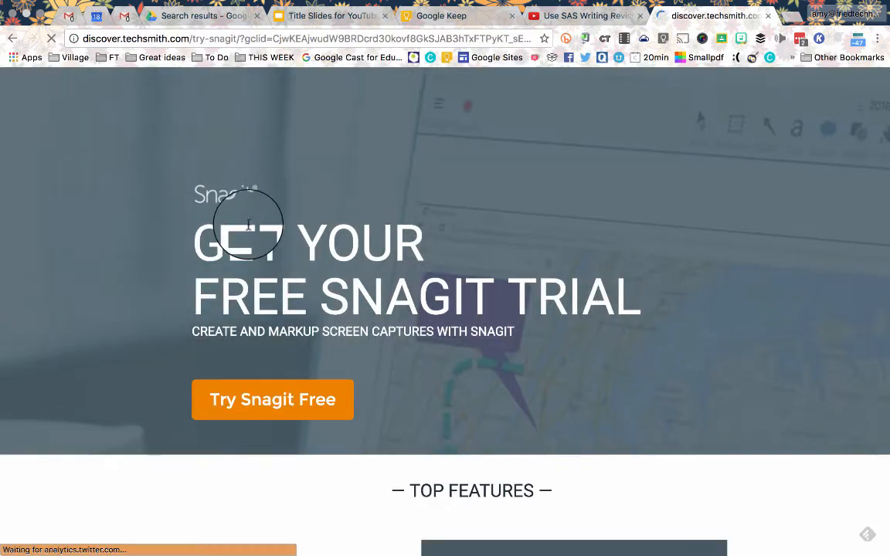
pyautogui.moveTo(668, 197)
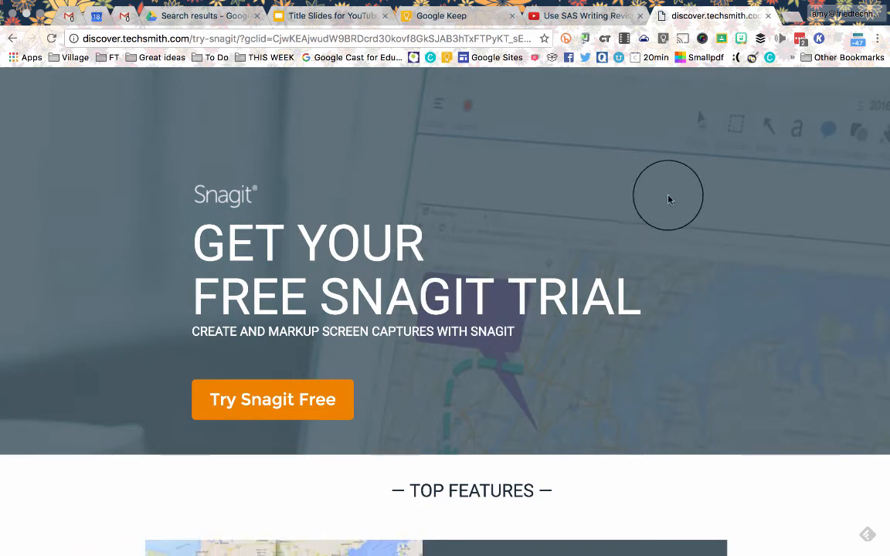
pyautogui.scroll(-3)
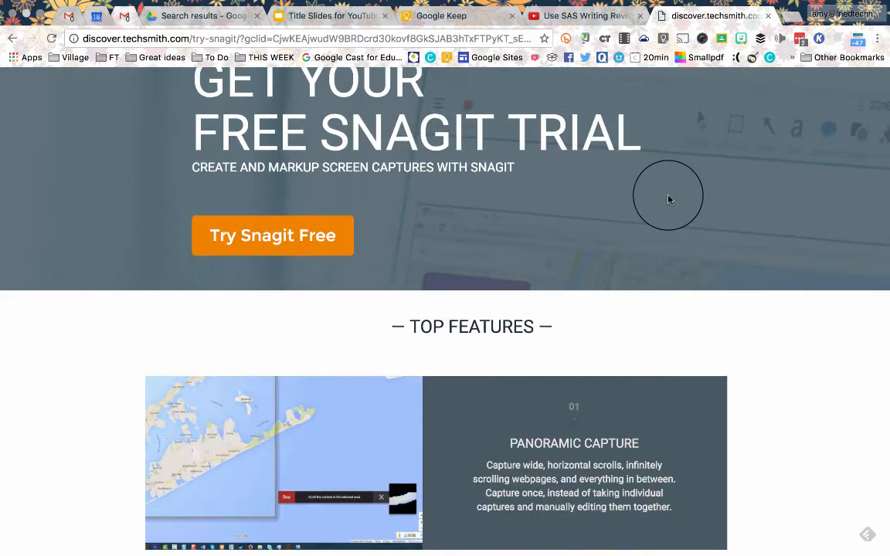
pyautogui.scroll(3)
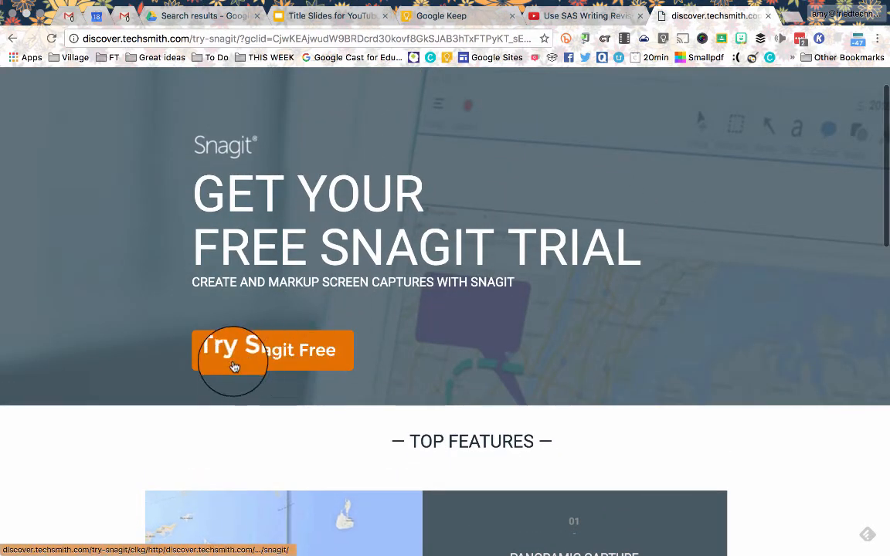
pyautogui.moveTo(422, 361)
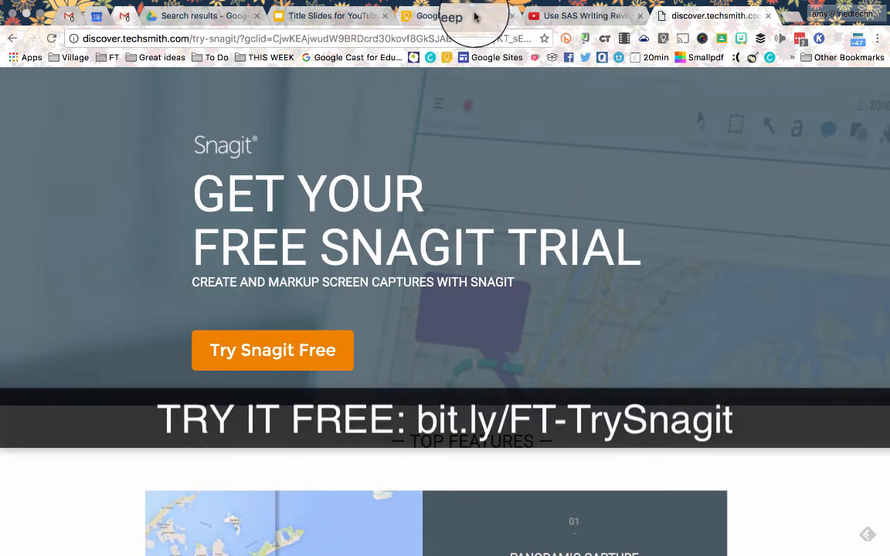
# Step: Switch to the Google Keep grocery notes ready for a fullscreen capture with audio off
pyautogui.click(441, 16)
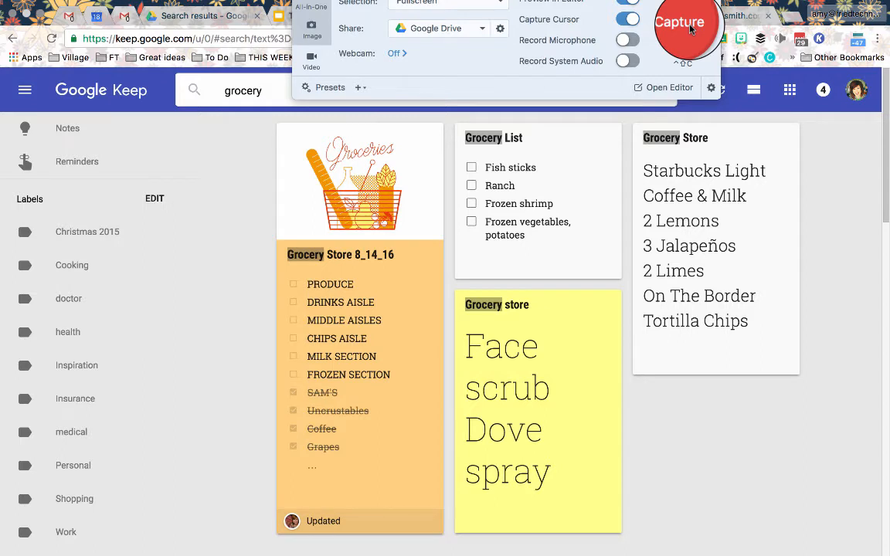
# Step: Record a video scrolling the Google Keep grocery notes down and back up twice, then stop recording
pyautogui.click(679, 21)
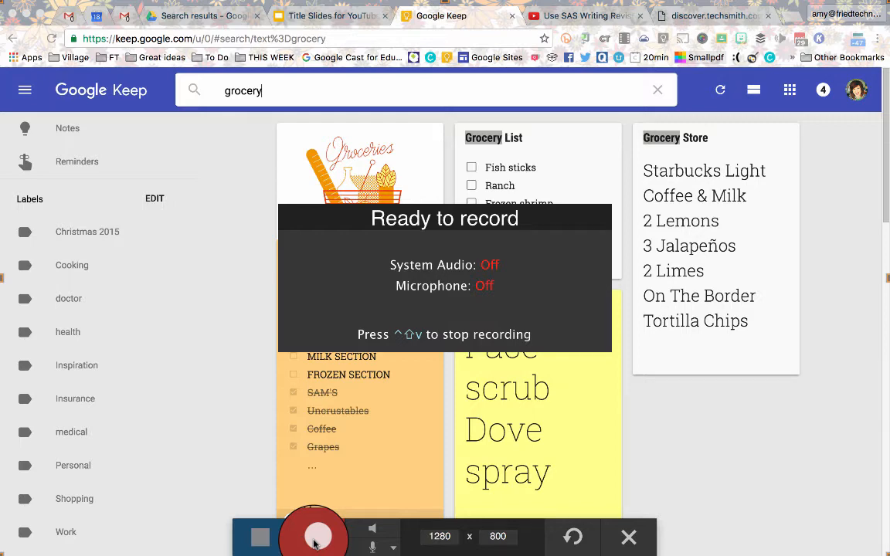
pyautogui.click(314, 536)
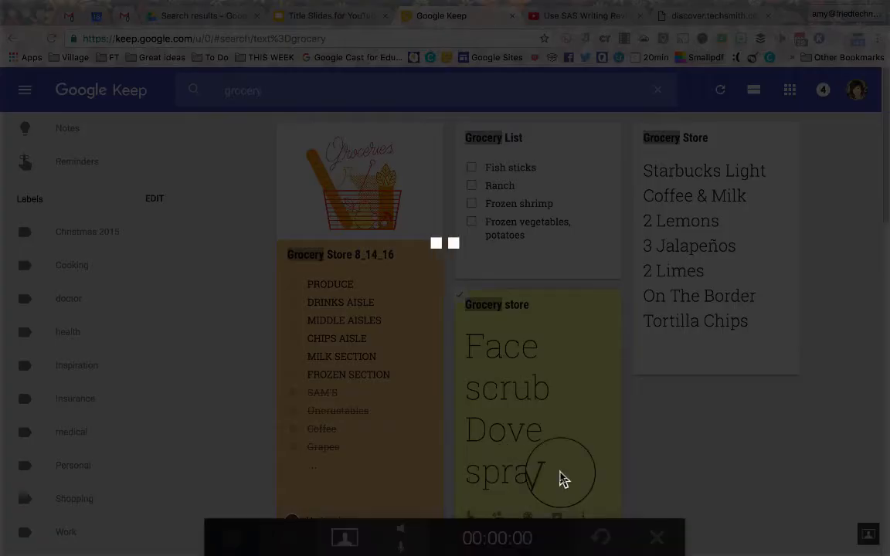
pyautogui.moveTo(690, 387)
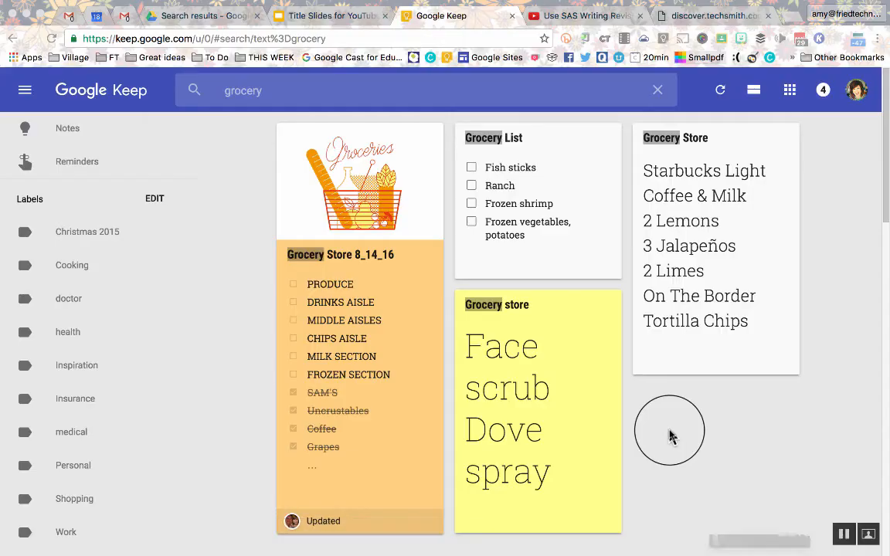
pyautogui.scroll(-3)
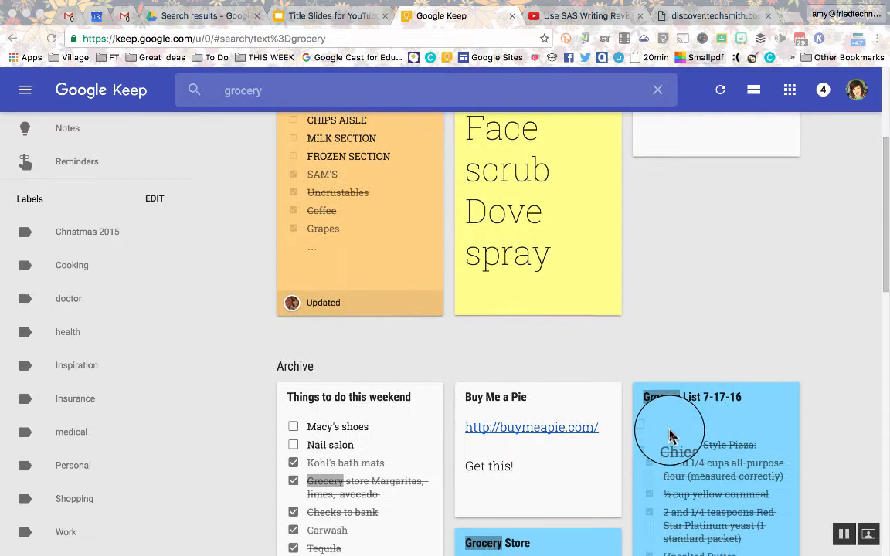
pyautogui.scroll(3)
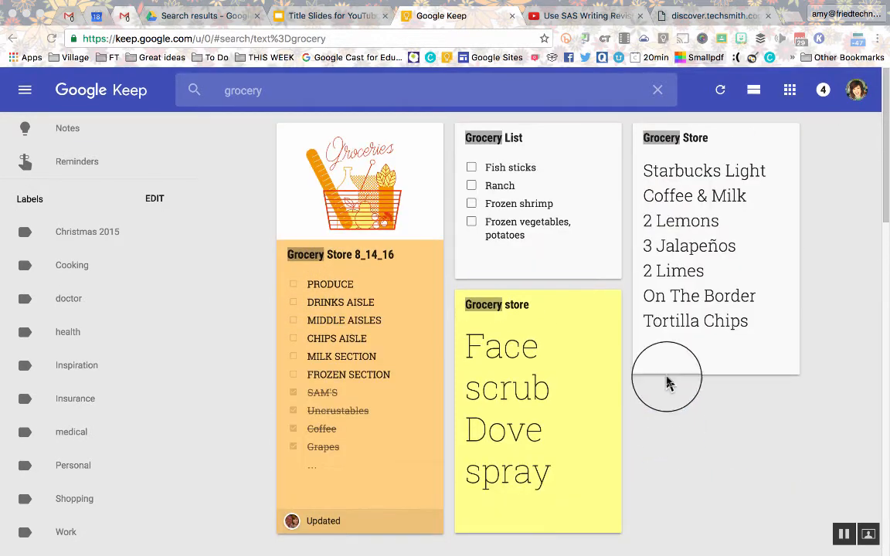
pyautogui.moveTo(402, 158)
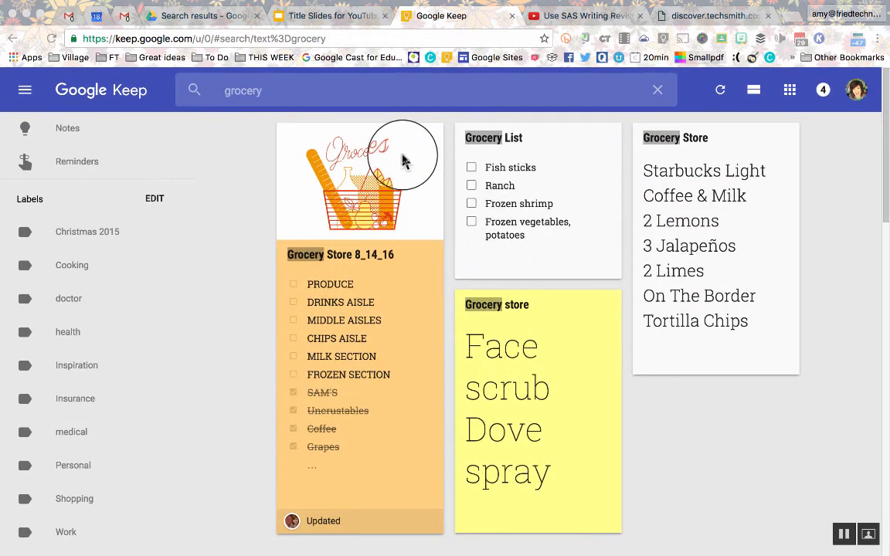
pyautogui.scroll(-3)
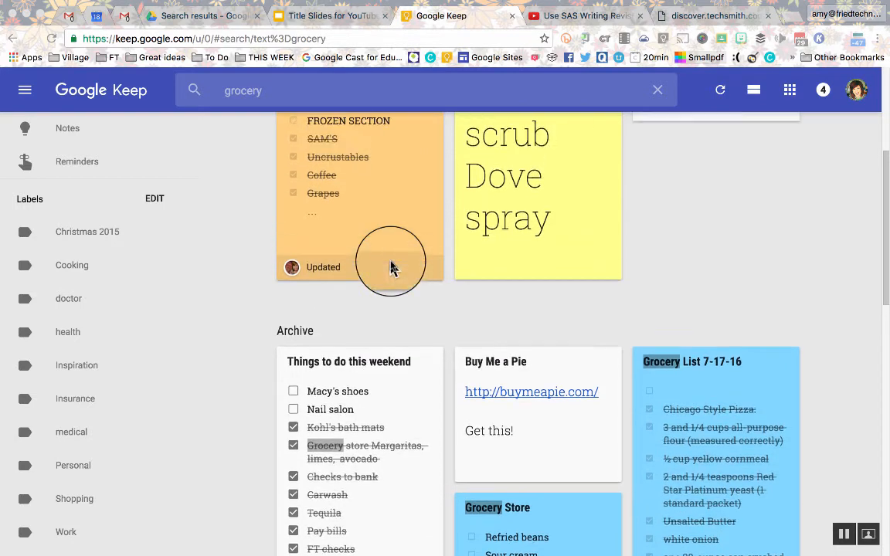
pyautogui.scroll(3)
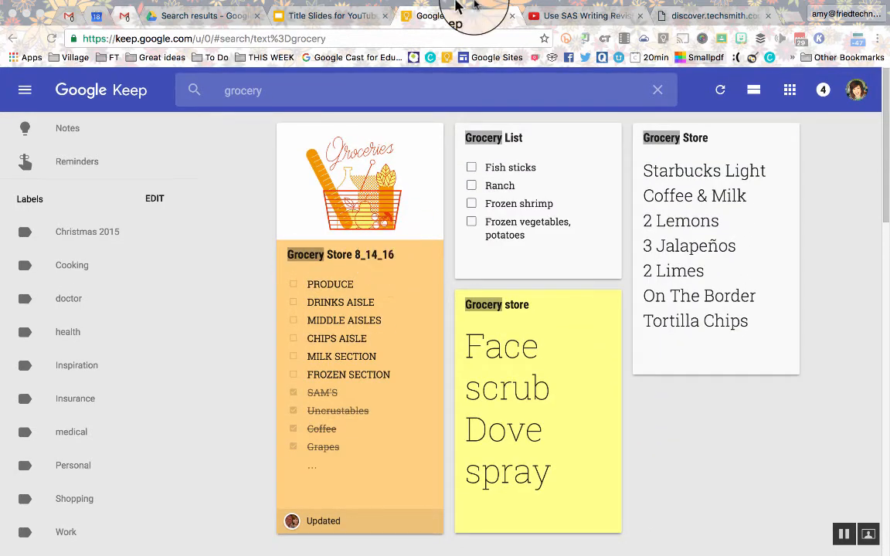
pyautogui.click(518, 6)
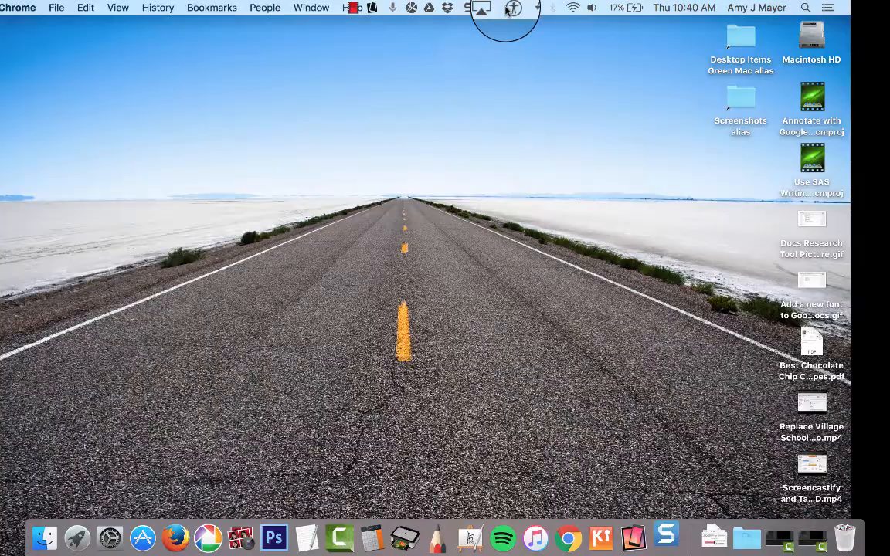
# Step: Create an animated GIF from the whole recording, optimized for Screen Video with Fade to Black
pyautogui.click(506, 7)
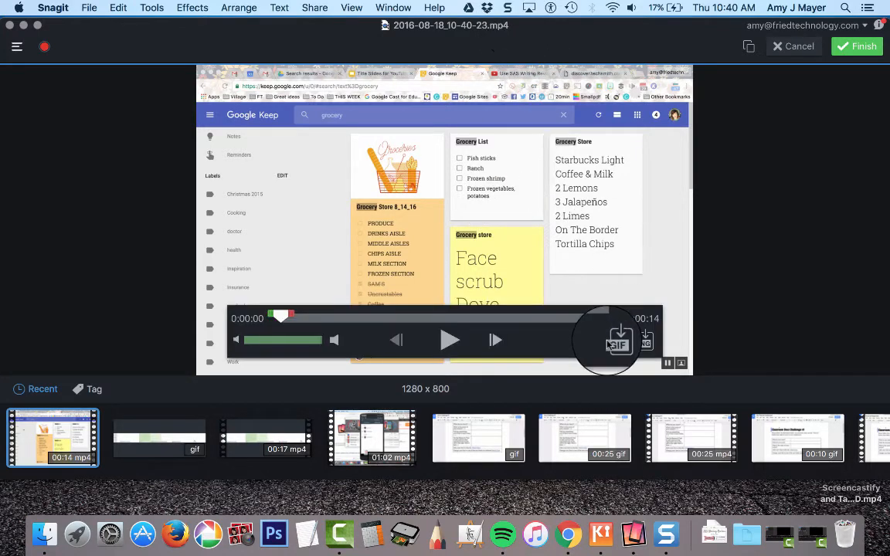
pyautogui.moveTo(614, 340)
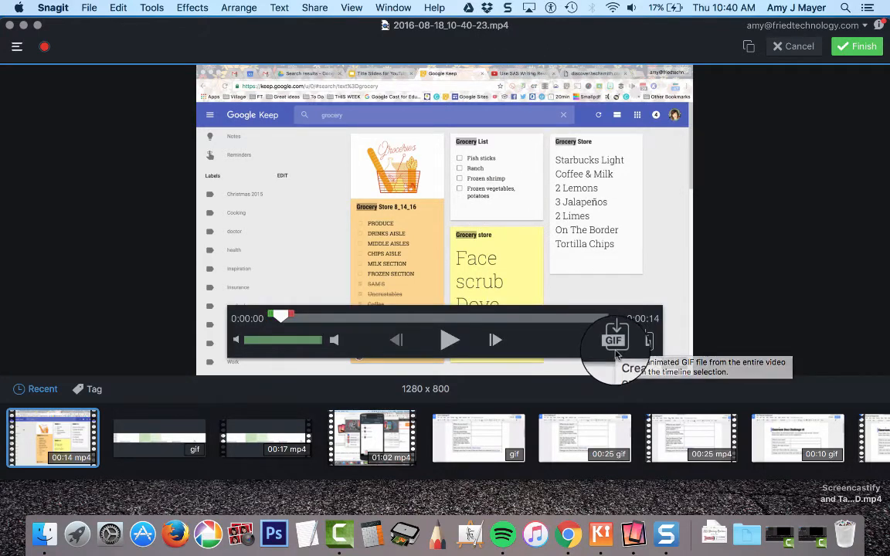
pyautogui.moveTo(615, 341)
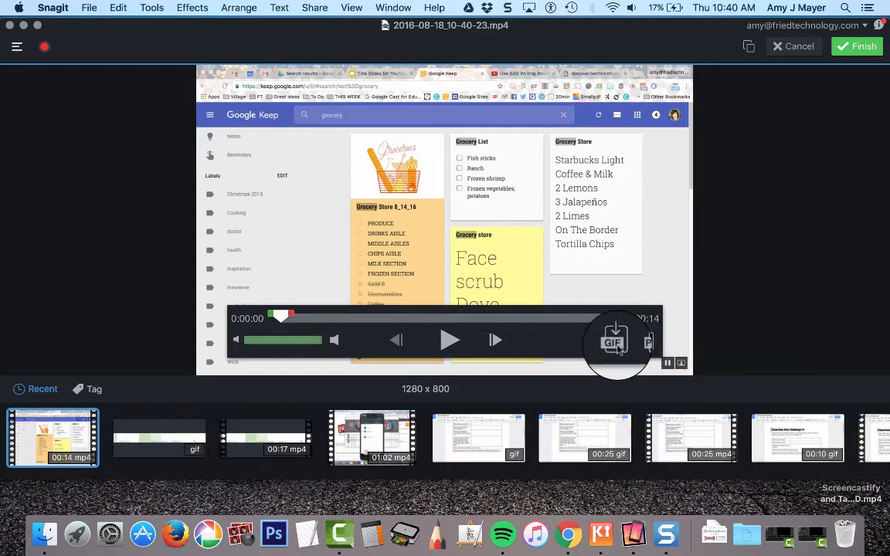
pyautogui.click(616, 342)
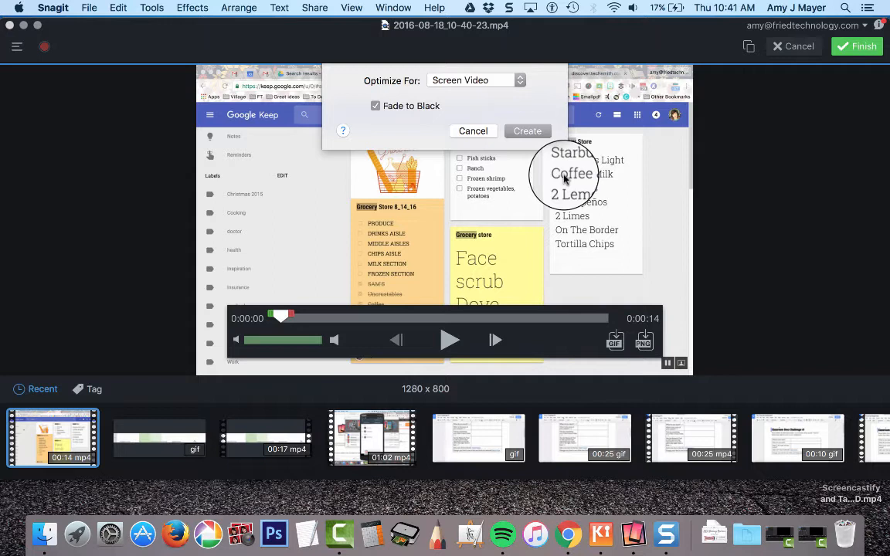
pyautogui.click(528, 130)
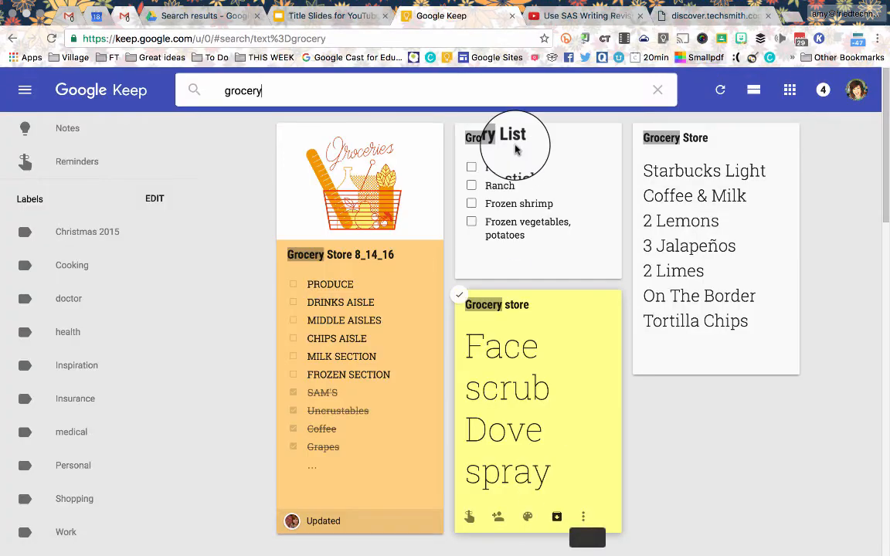
# Step: Add a new Blank-layout slide after the Gifs with Snagit title slide
pyautogui.click(331, 16)
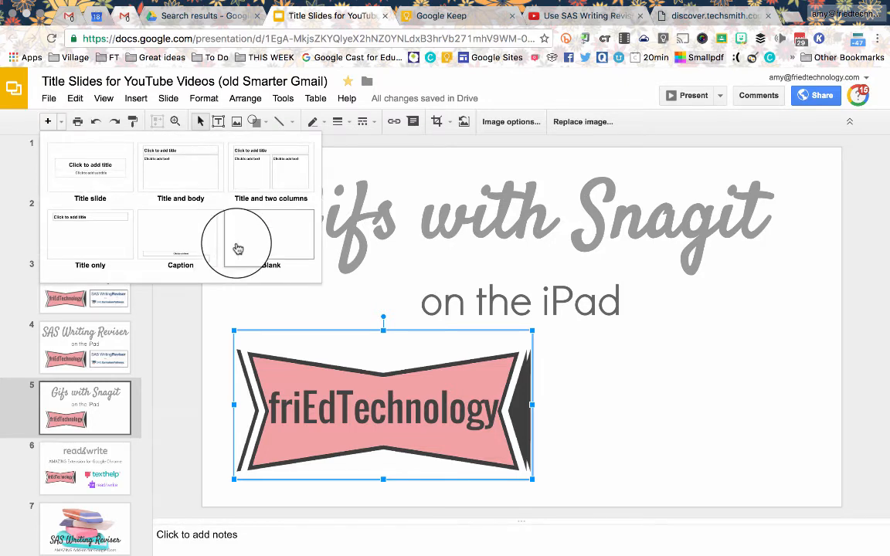
pyautogui.click(272, 236)
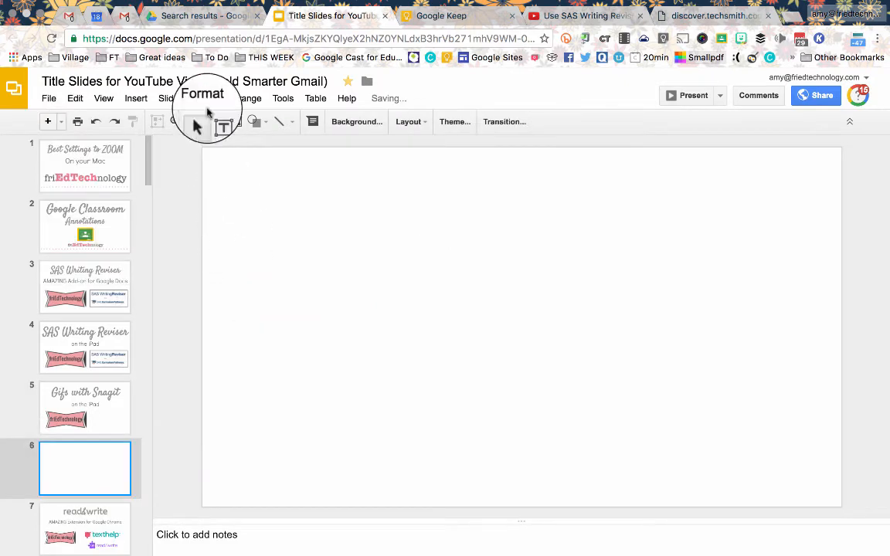
# Step: Start inserting an image onto the slide, set to upload from the computer
pyautogui.click(136, 99)
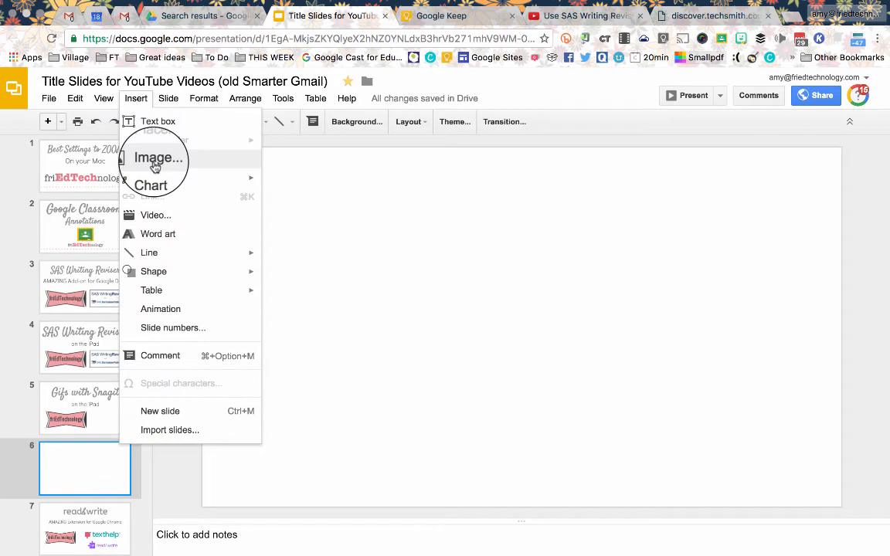
pyautogui.click(158, 157)
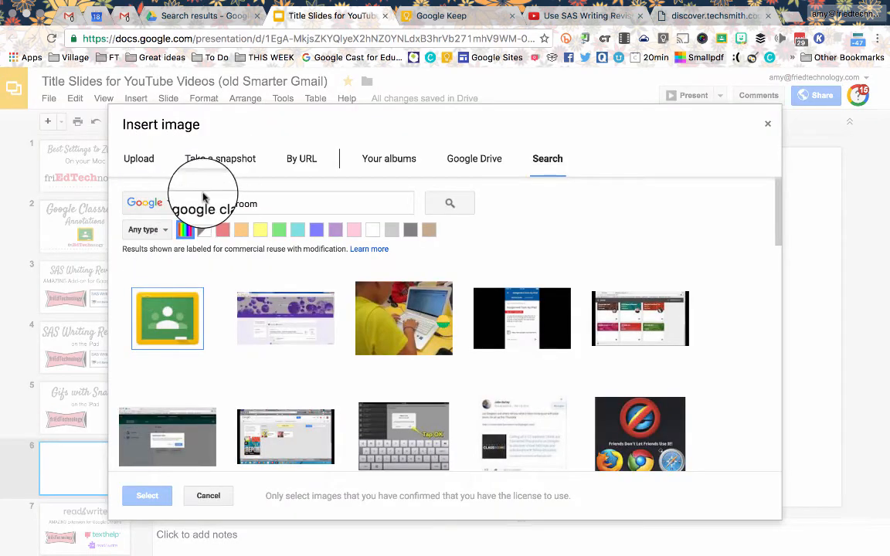
pyautogui.click(138, 158)
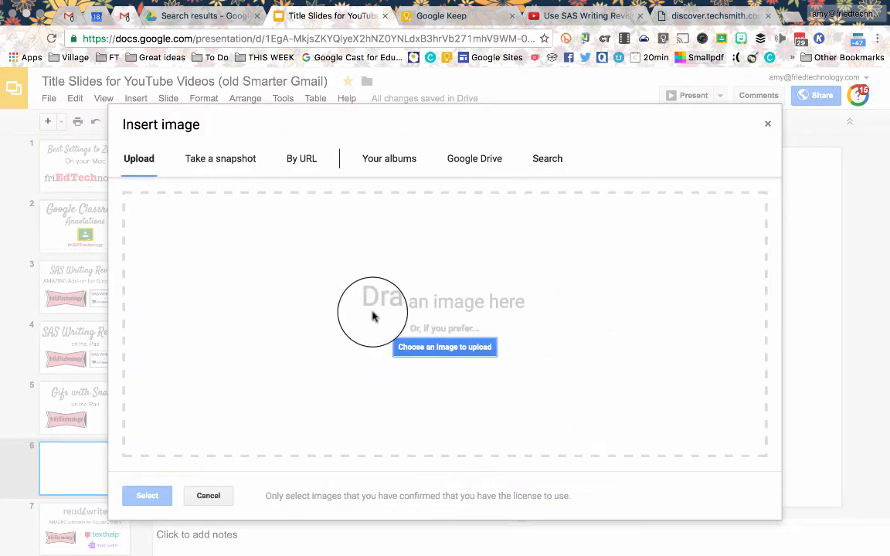
pyautogui.moveTo(120, 108)
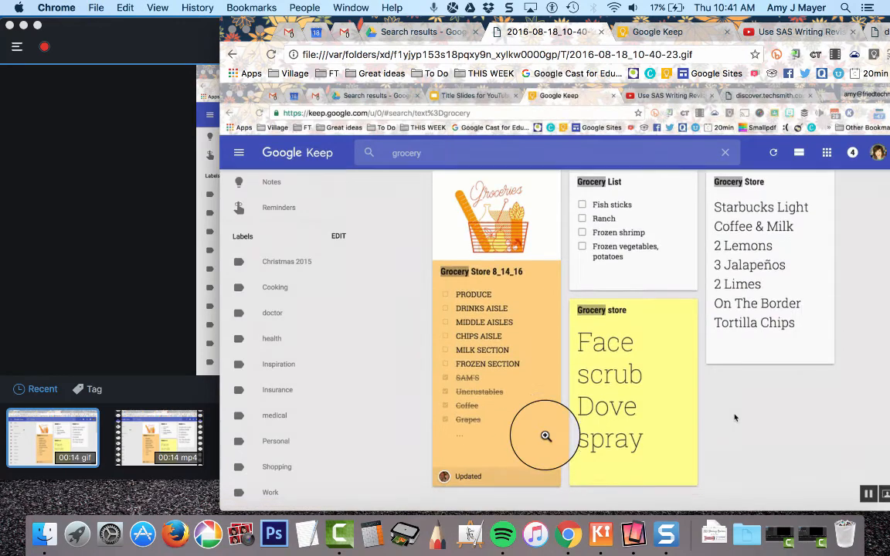
# Step: Watch the GIF loop in its Chrome tab, scrolling the Keep notes down to Archive and back
pyautogui.scroll(-3)
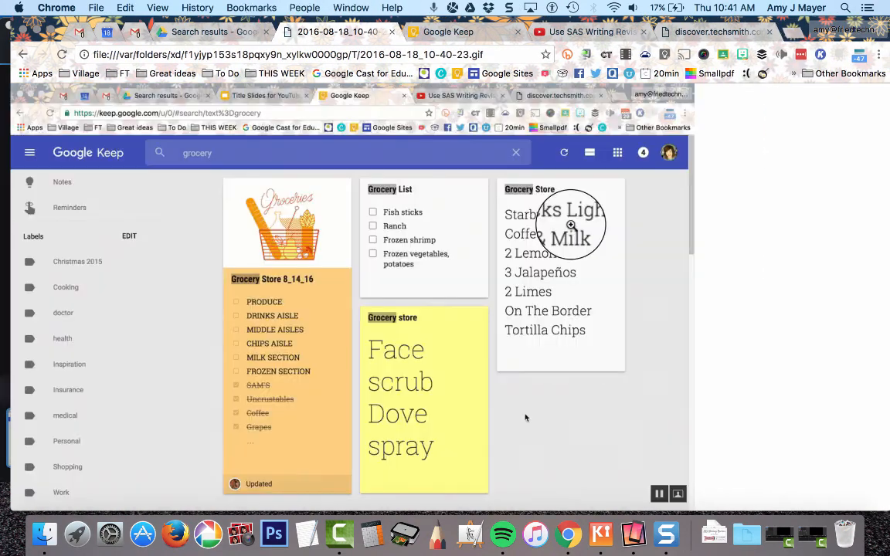
pyautogui.scroll(-3)
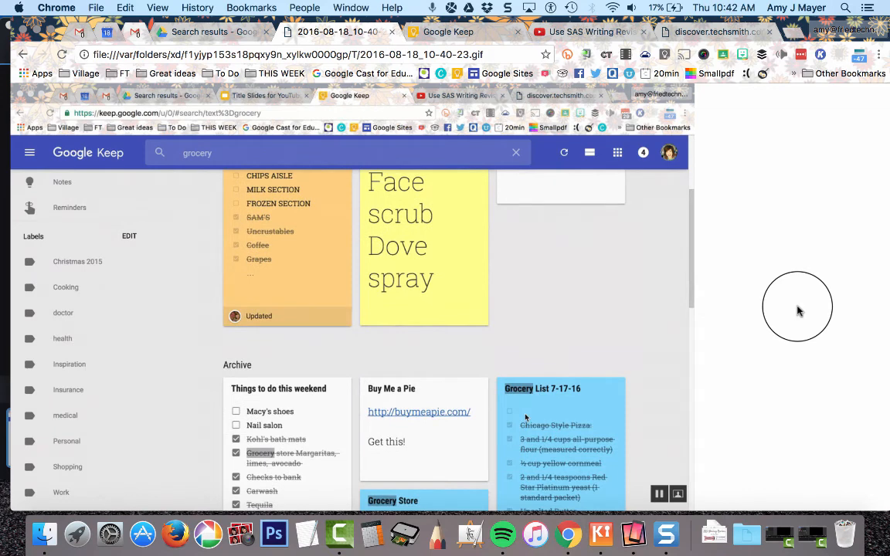
pyautogui.scroll(3)
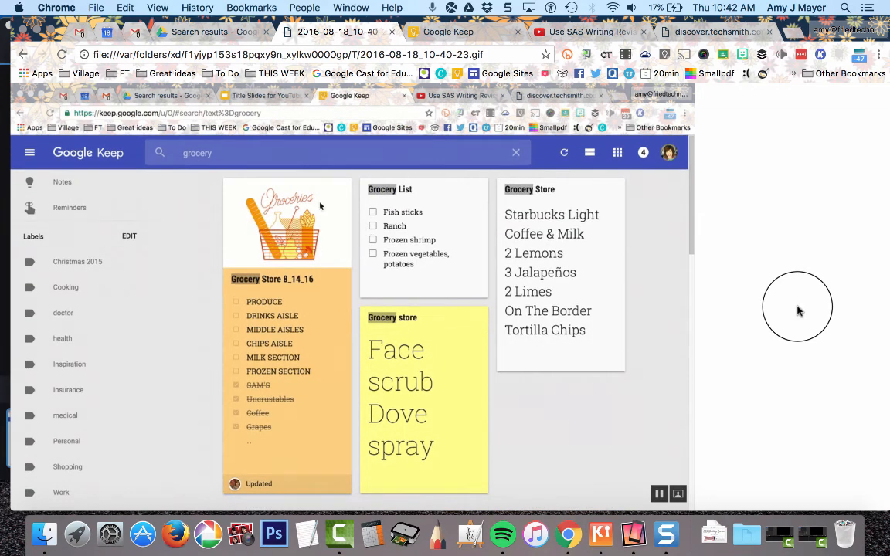
pyautogui.scroll(-3)
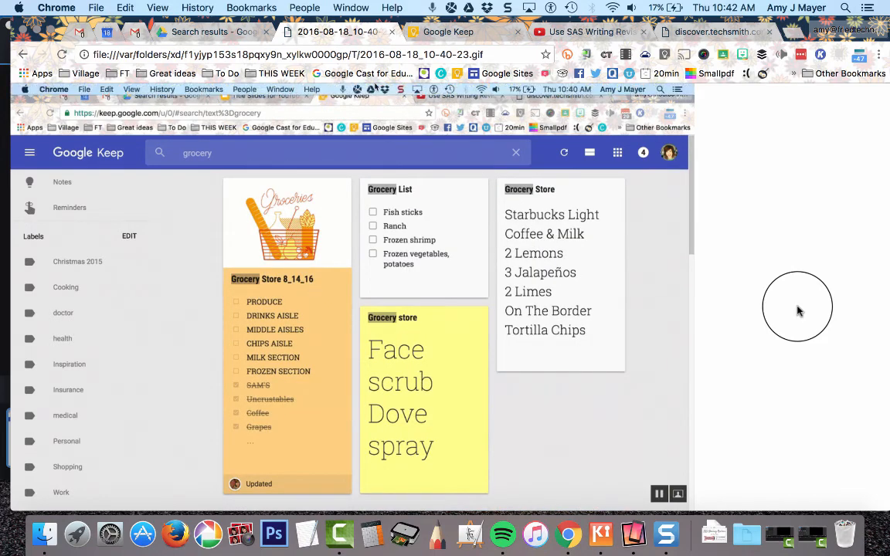
pyautogui.scroll(-3)
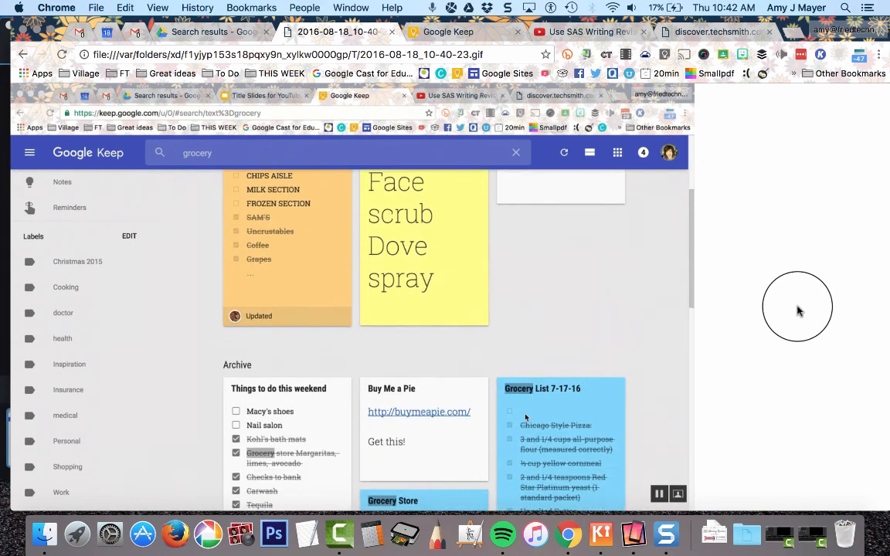
pyautogui.scroll(3)
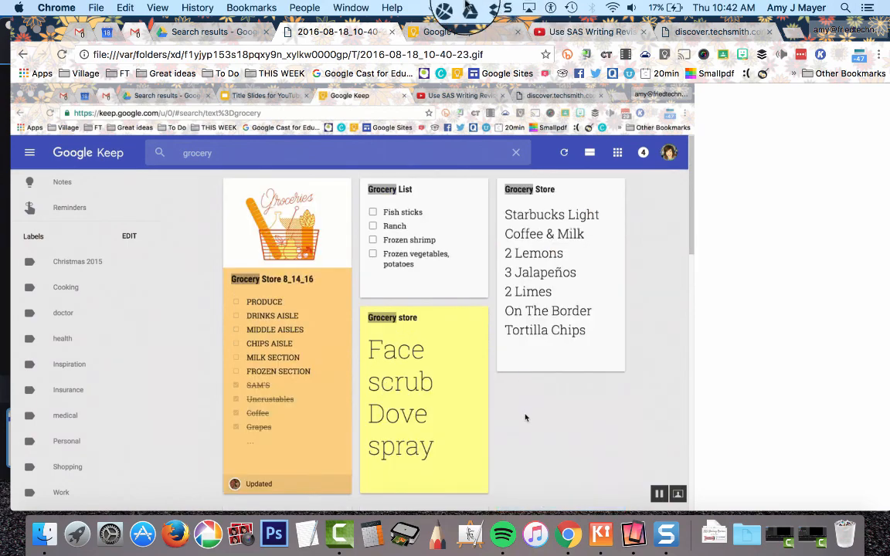